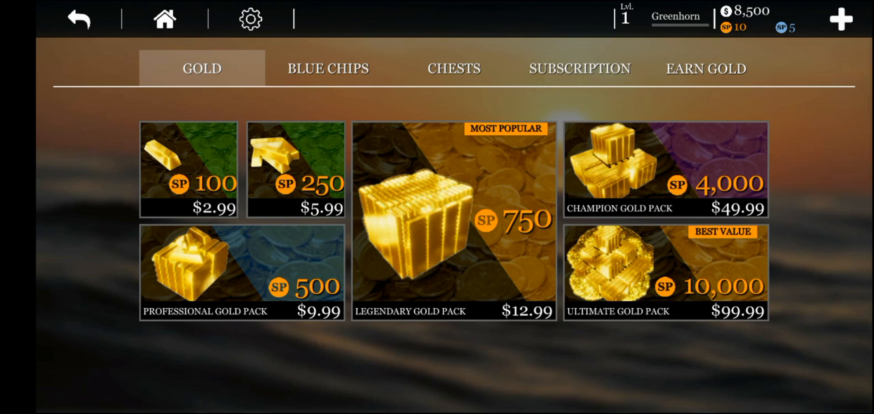
# Exit uCaptain's gold store back to the Android home screen via the Home button.
pyautogui.click(454, 218)
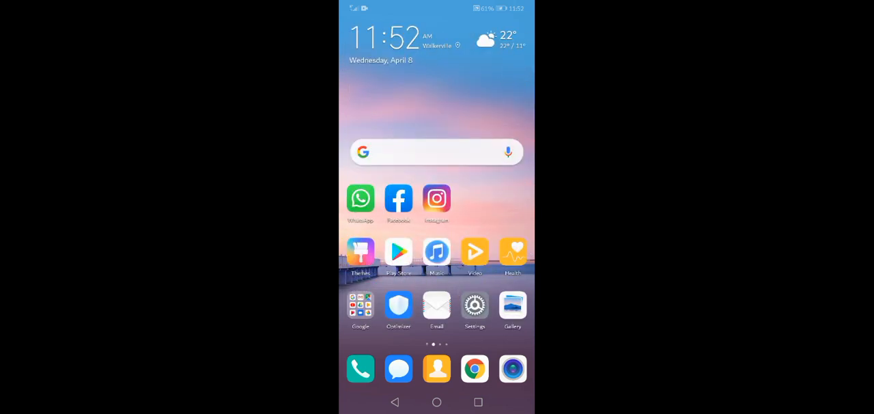
# Search Google for 'lucky patcher latest version' from the search bar suggestion.
pyautogui.click(437, 152)
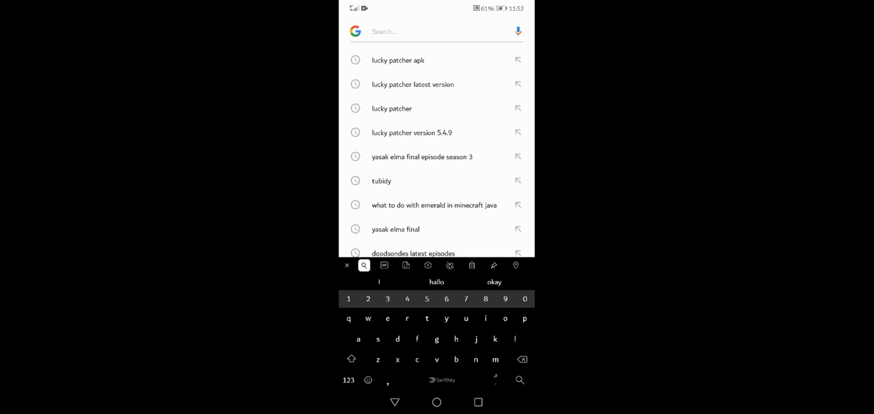
pyautogui.click(413, 84)
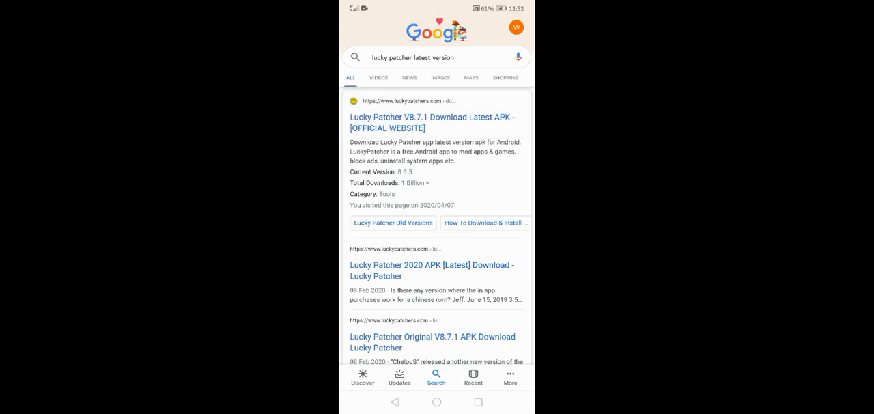
# Open the official luckypatchers.com result and scroll down to its Download Links.
pyautogui.click(431, 123)
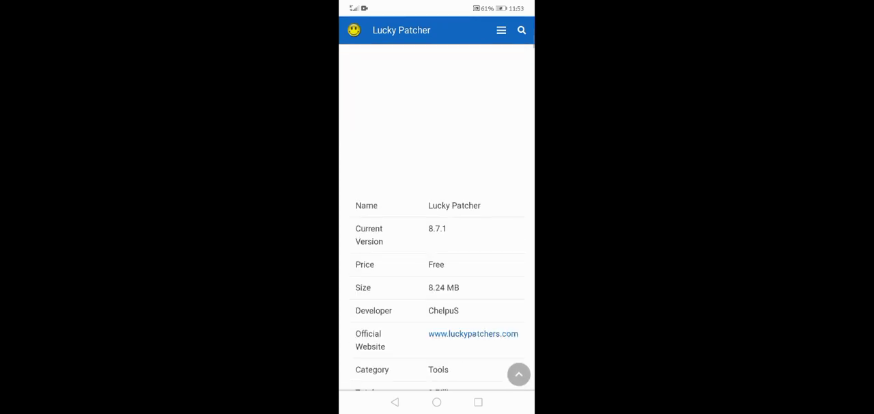
pyautogui.scroll(-3)
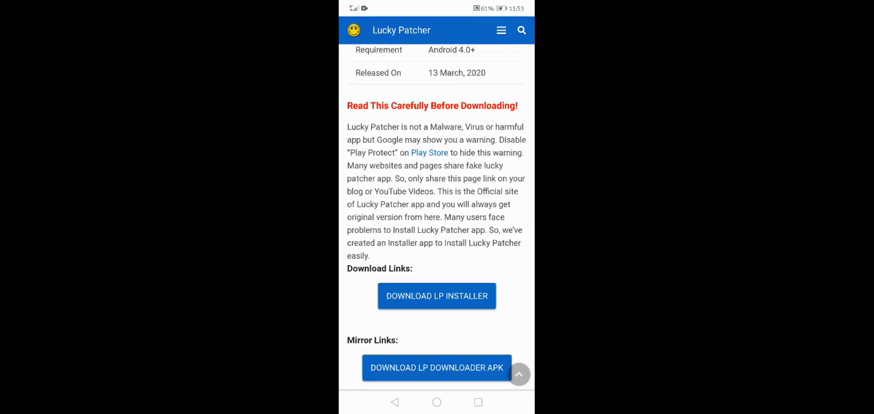
pyautogui.scroll(-3)
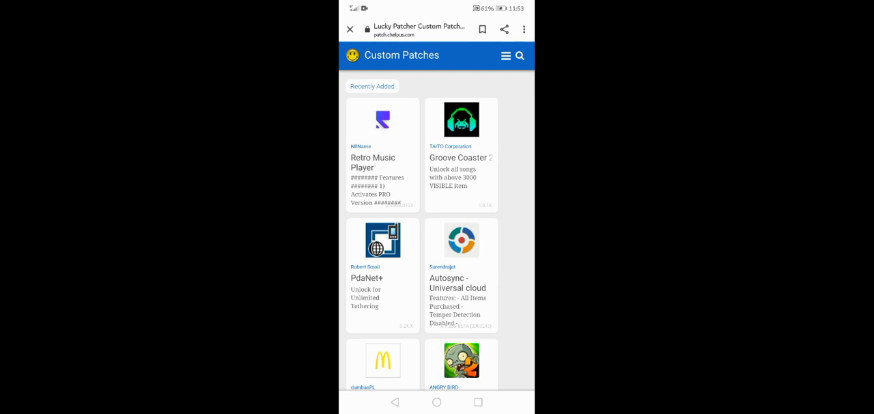
# Return to the download links and start the LP Installer download from the Mediafire mirror.
pyautogui.scroll(-3)
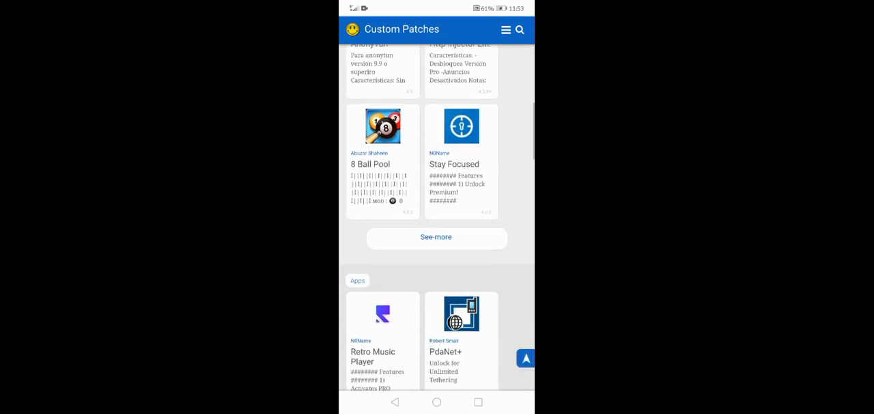
pyautogui.click(436, 238)
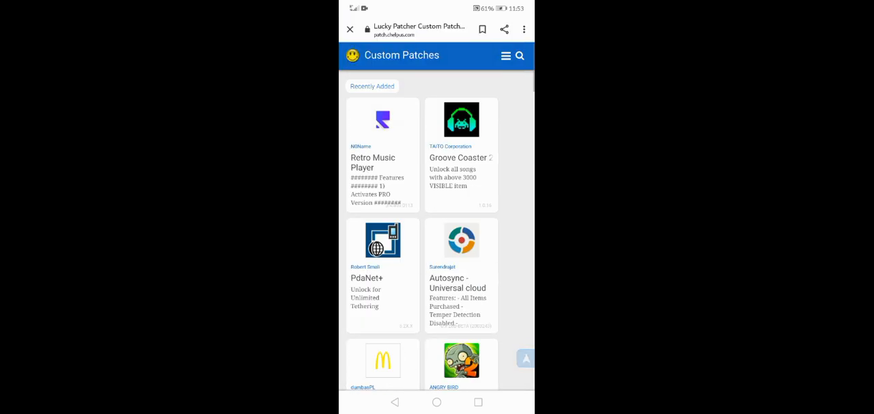
pyautogui.scroll(-3)
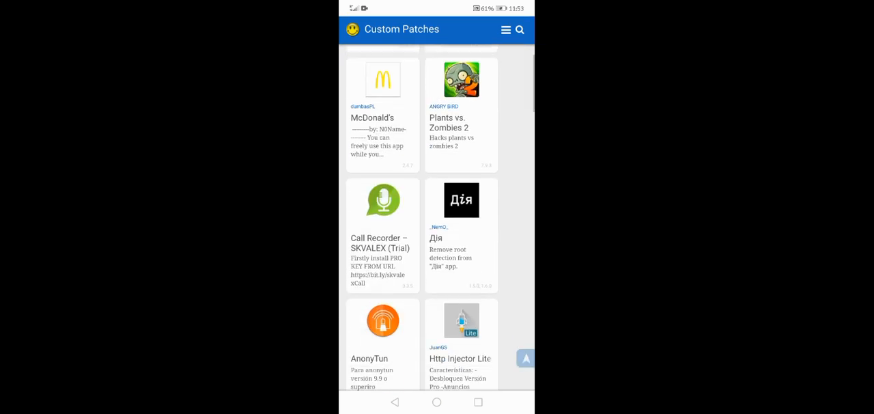
pyautogui.scroll(3)
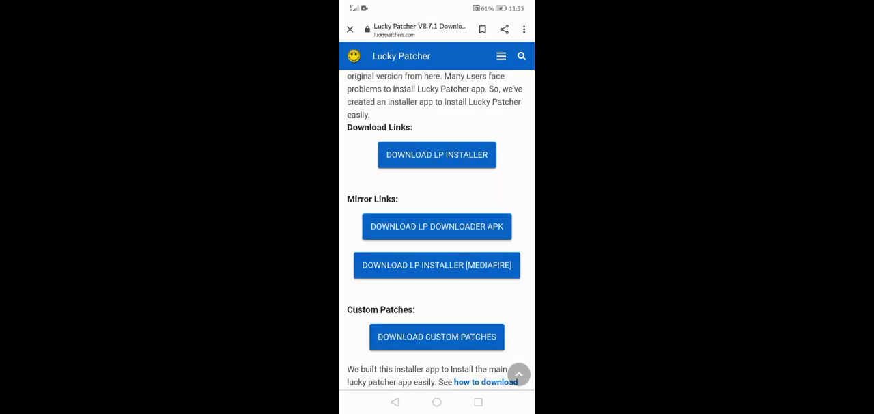
pyautogui.click(437, 265)
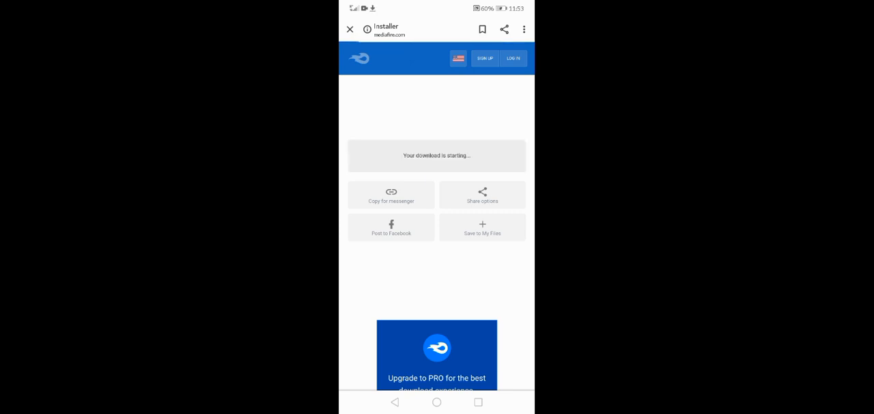
# Install the downloaded Lucky Patcher APK anyway despite the Play Protect unsafe-app warning.
pyautogui.click(437, 402)
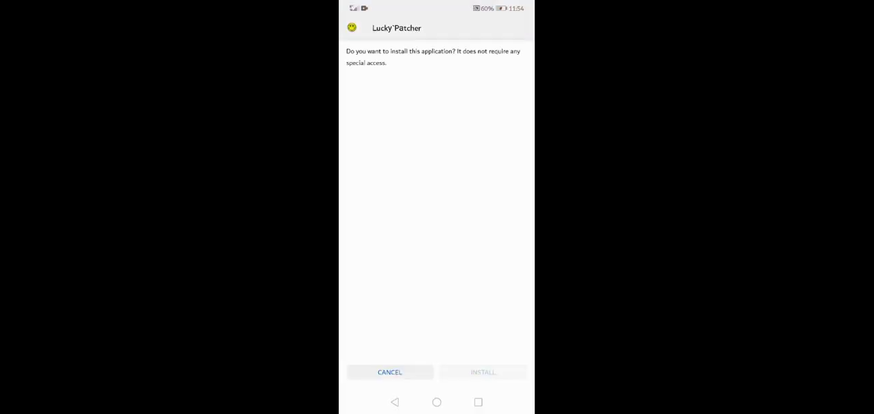
pyautogui.click(483, 371)
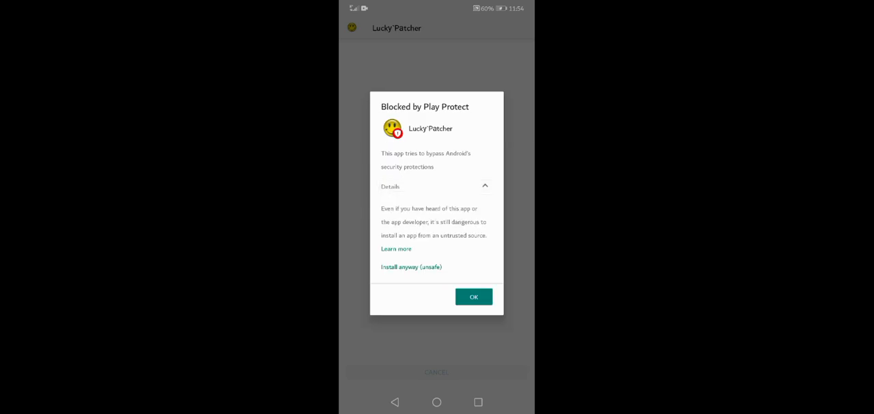
pyautogui.click(411, 268)
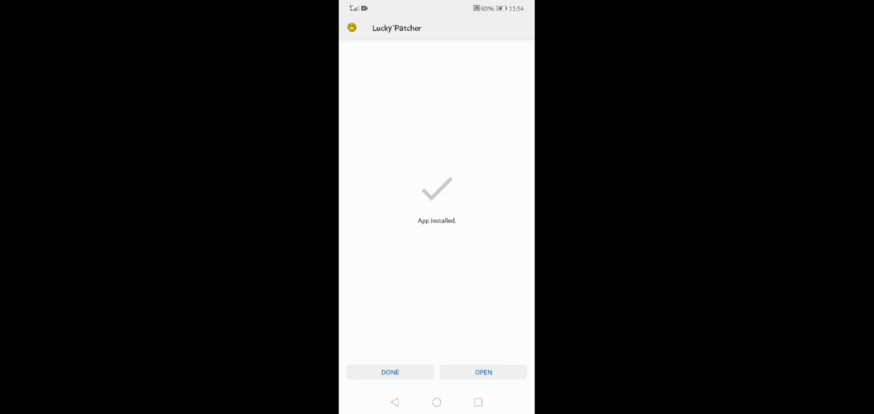
# Finish the installer and launch Lucky Patcher from the app page.
pyautogui.click(391, 371)
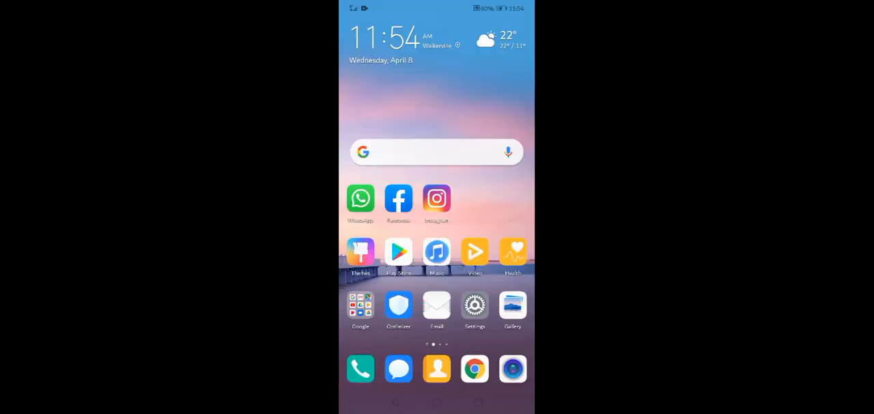
pyautogui.hscroll(-3)
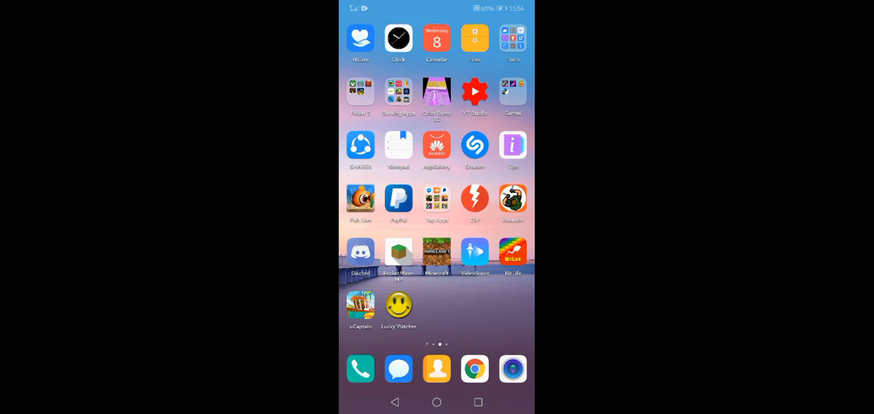
pyautogui.click(399, 306)
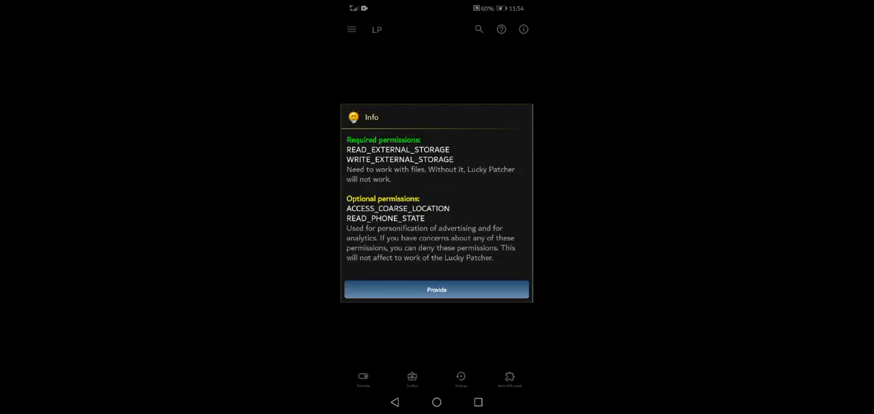
# Grant storage permissions and dismiss the firmware warning with 'Don't show this dialog again' ticked.
pyautogui.click(437, 289)
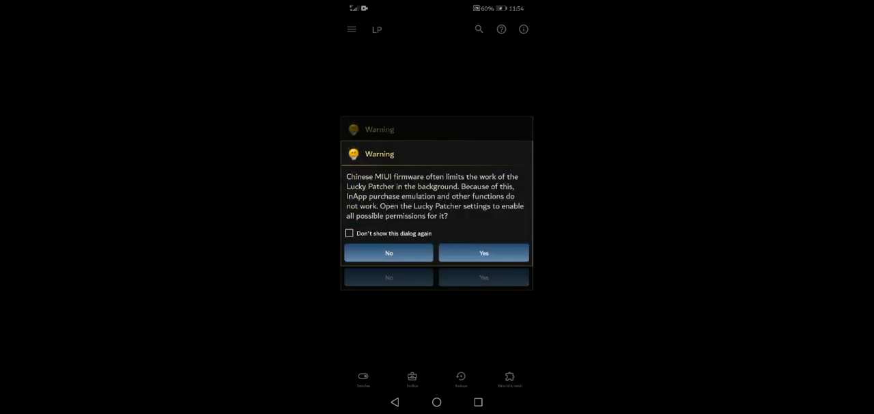
pyautogui.click(350, 232)
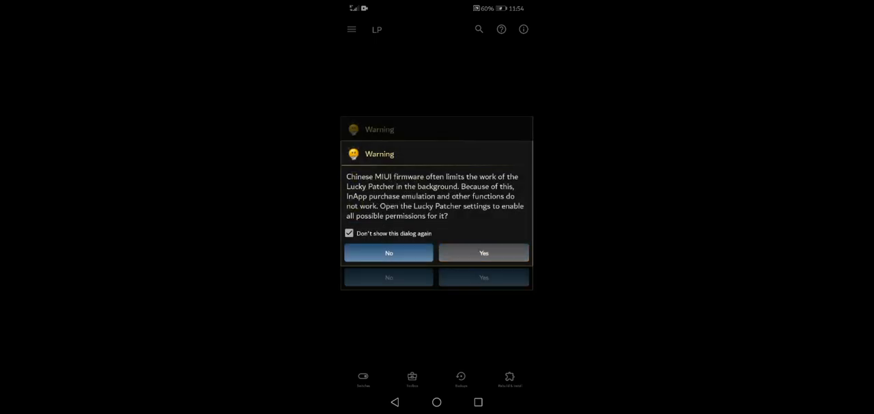
pyautogui.click(388, 252)
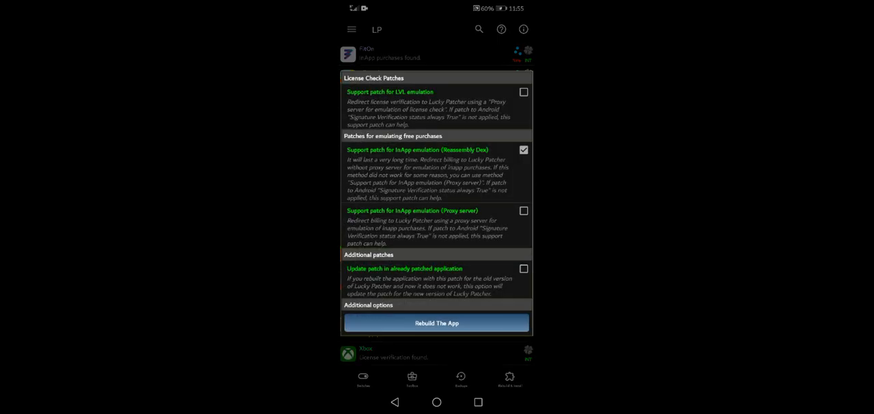
# Rebuild uCaptain with 'Support patch for InApp emulation' and tick don't-show-again on the warning.
pyautogui.click(437, 323)
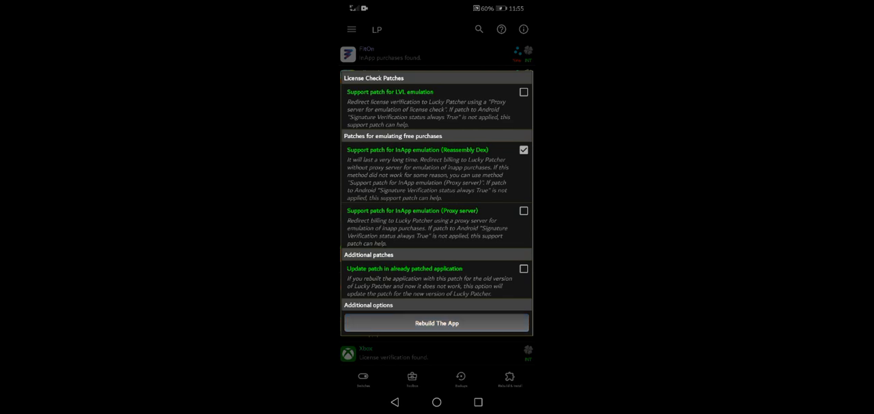
pyautogui.click(437, 322)
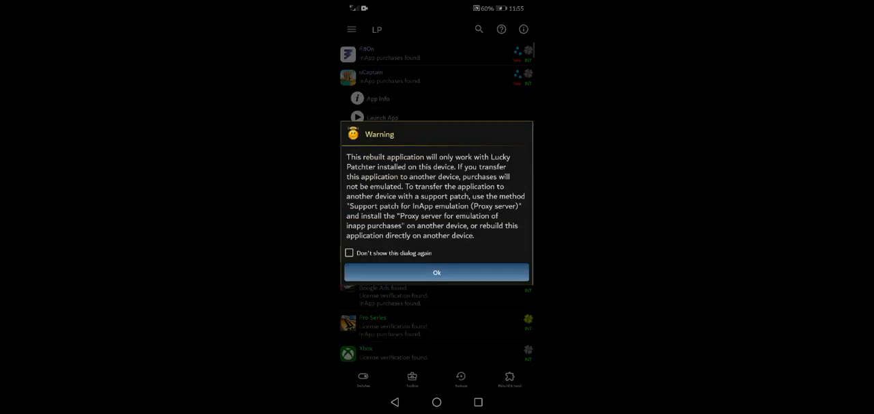
pyautogui.click(350, 253)
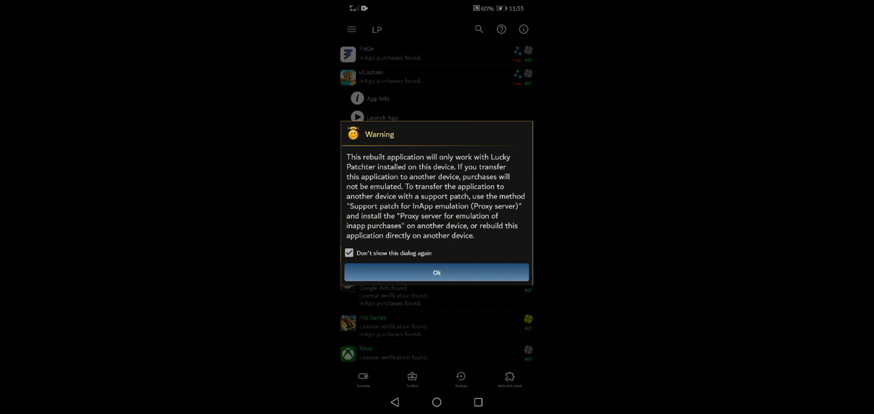
# Accept the device-only warning with Ok so the rebuilt uCaptain is produced.
pyautogui.click(437, 272)
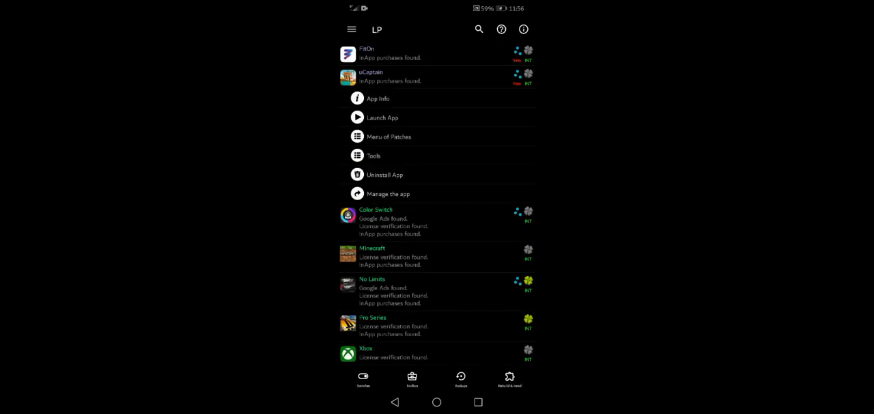
# Install the rebuilt uCaptain, enabling 'Allow app installs' for Lucky Patcher in settings.
pyautogui.click(374, 156)
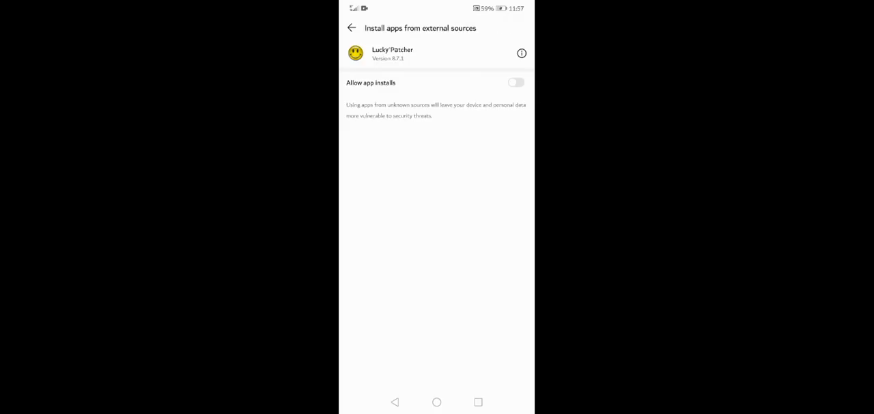
pyautogui.click(517, 82)
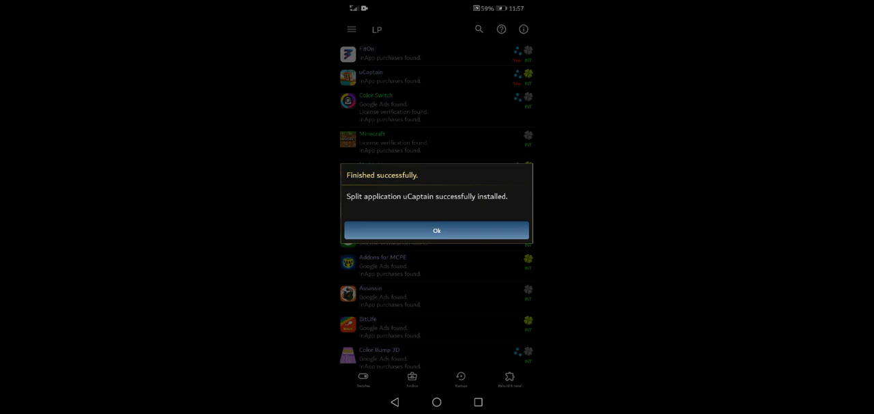
# Dismiss the 'Finished successfully' install notice with Ok.
pyautogui.click(437, 230)
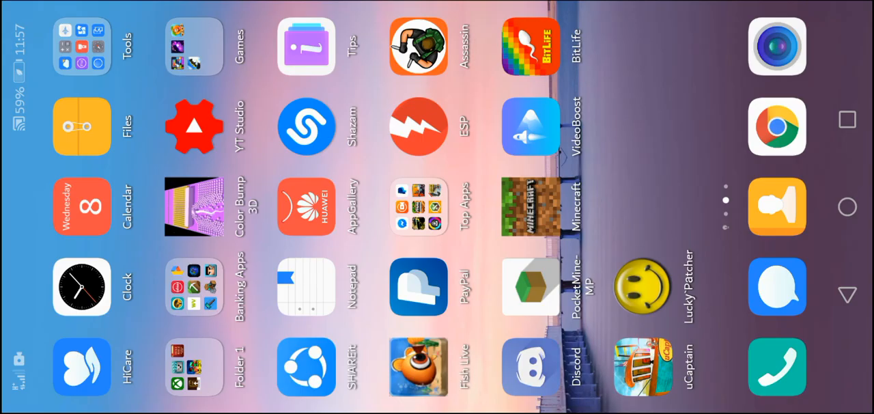
# Launch uCaptain and tap a gold pack in Store > Gold to trigger the free-purchase prompt.
pyautogui.click(642, 366)
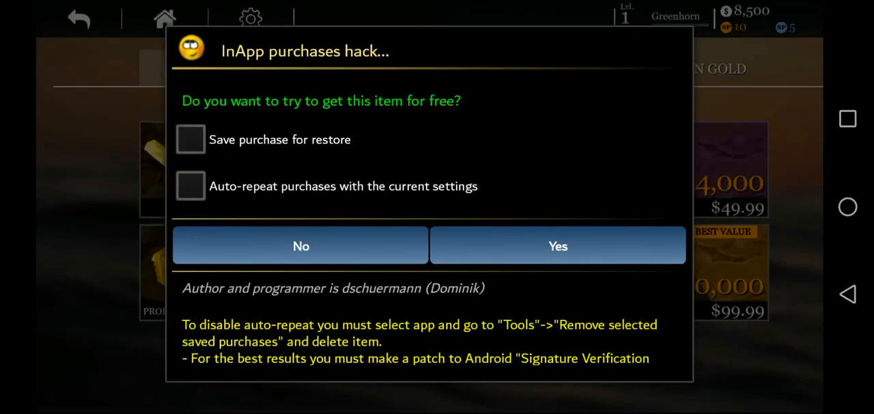
# Tick 'Save purchase for restore' and accept the free gold pack, raising gold to 30,760.
pyautogui.click(191, 139)
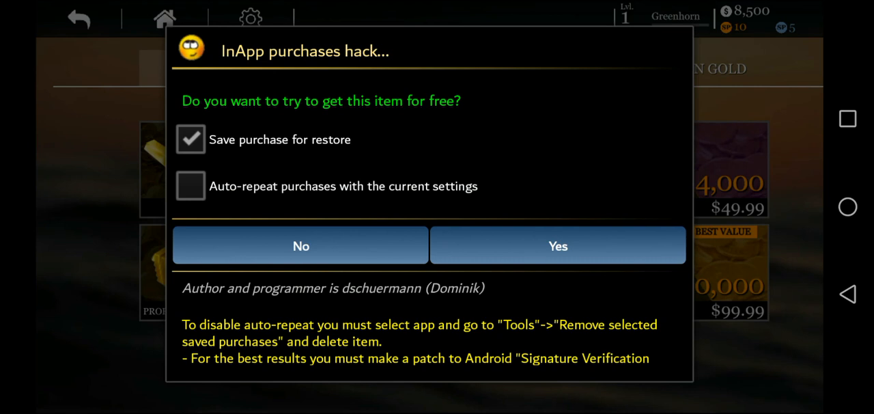
pyautogui.click(191, 186)
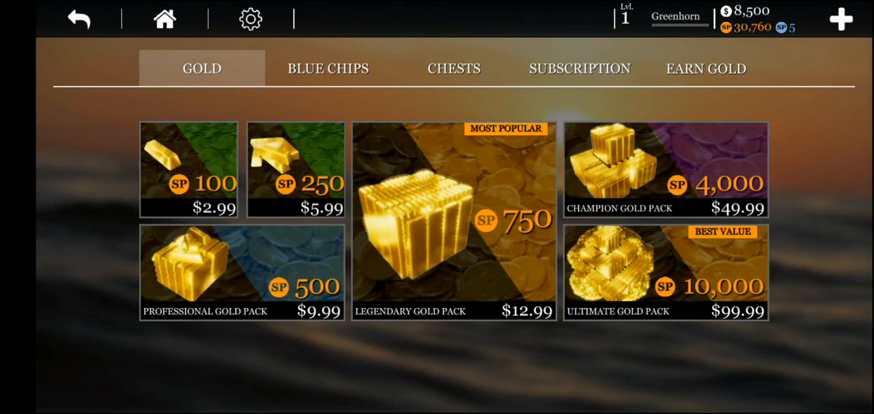
# Rank up both fishing licenses to level 23 via Career, then return Home and reopen the Store.
pyautogui.click(580, 68)
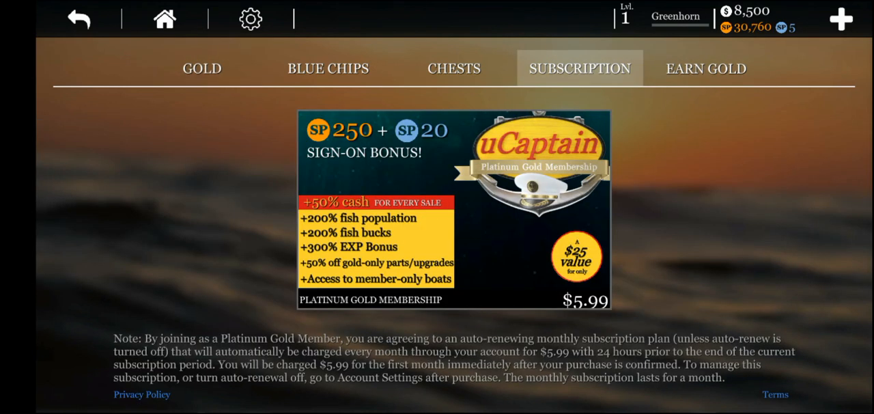
pyautogui.click(203, 68)
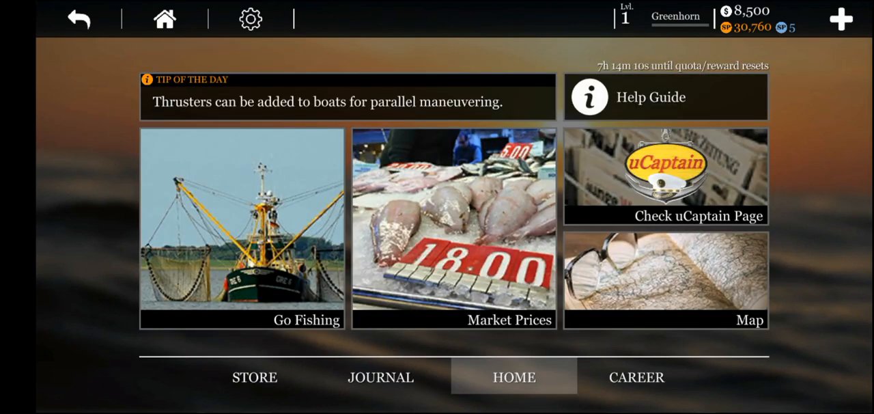
pyautogui.click(637, 377)
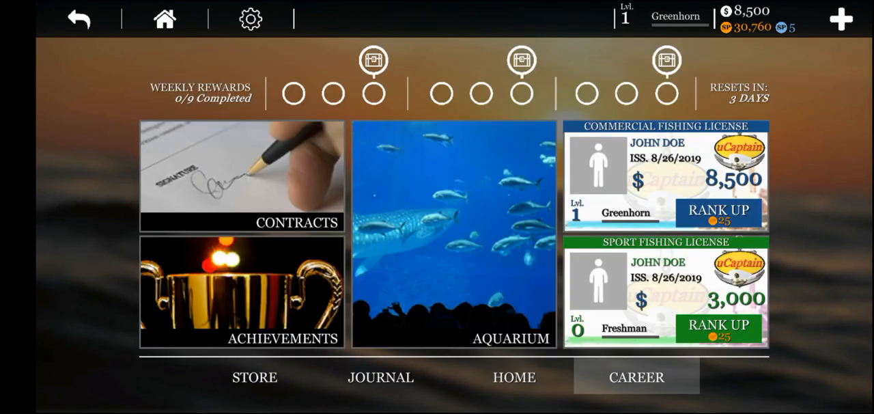
pyautogui.click(719, 328)
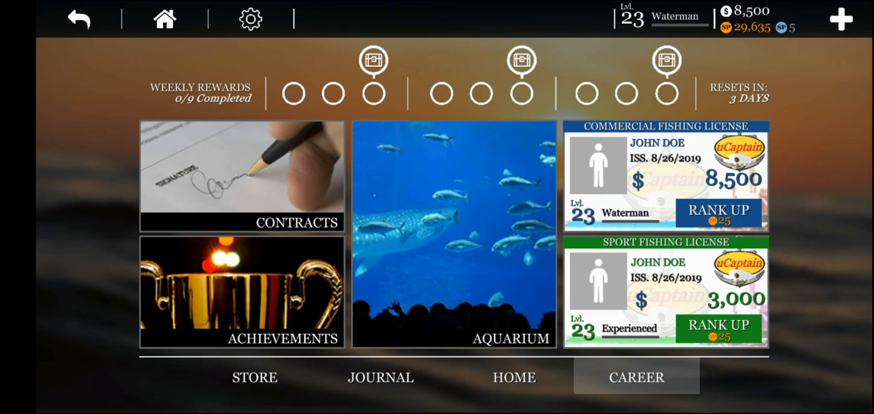
pyautogui.click(514, 377)
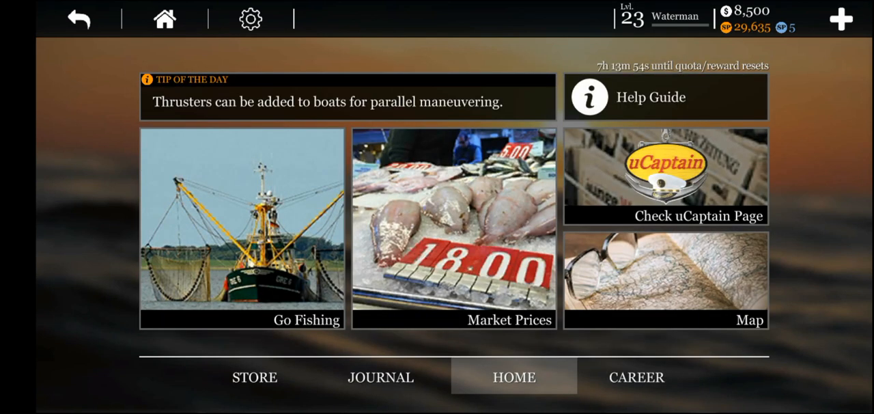
pyautogui.click(242, 229)
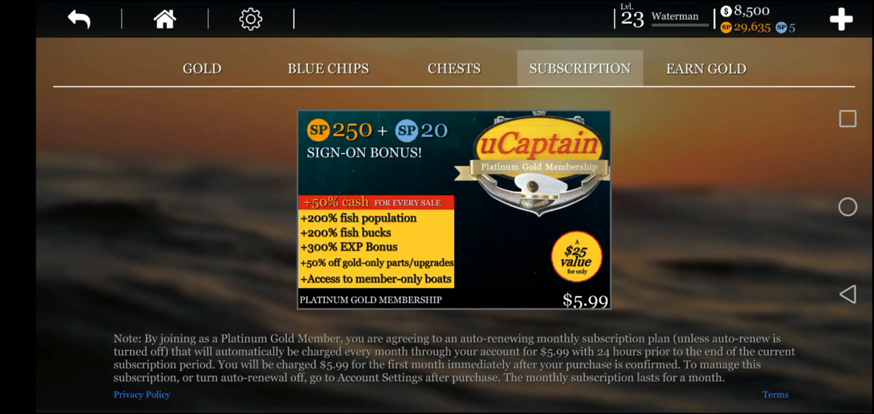
# Swap gold for blue chips (now 25), flip through the pier boats, then view Store > Chests.
pyautogui.click(454, 211)
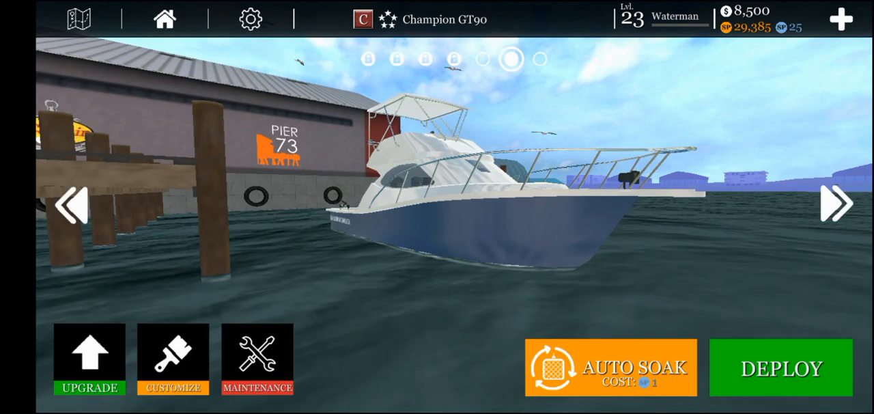
pyautogui.click(835, 203)
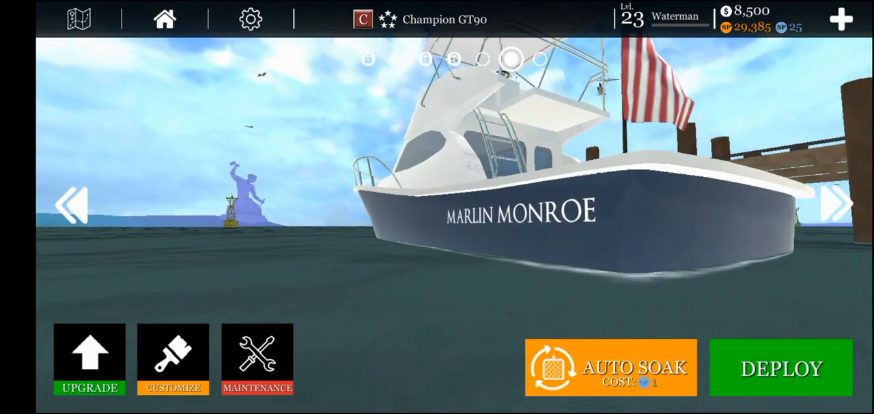
pyautogui.click(836, 205)
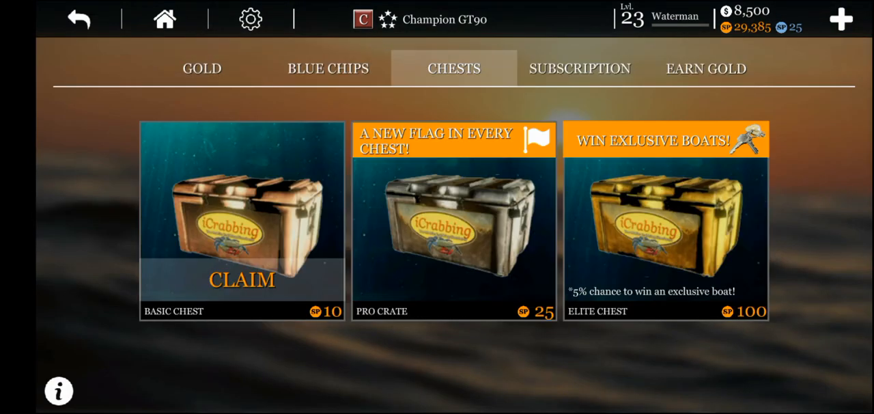
# Buy blue chips up to 125 with gold, then view the next fishing location.
pyautogui.click(328, 68)
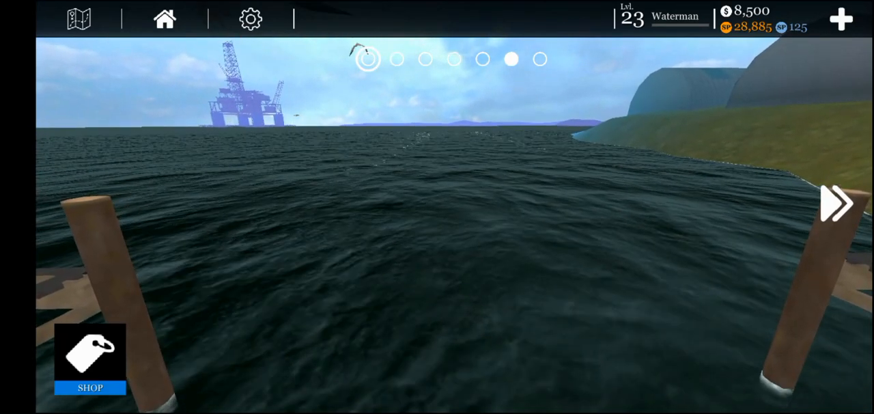
pyautogui.click(836, 204)
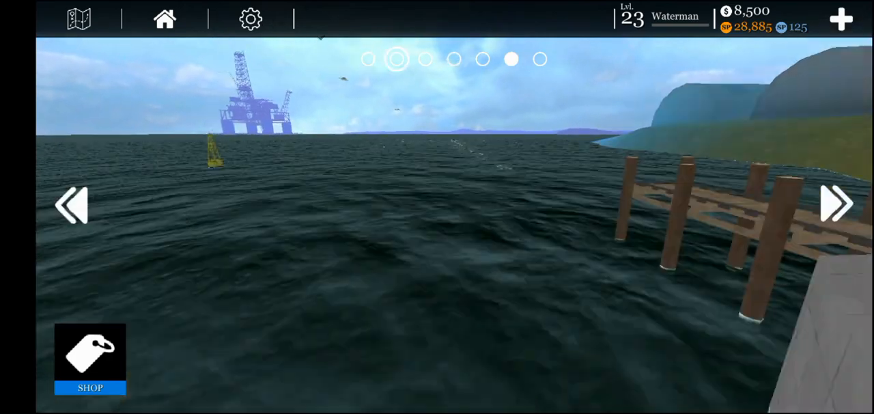